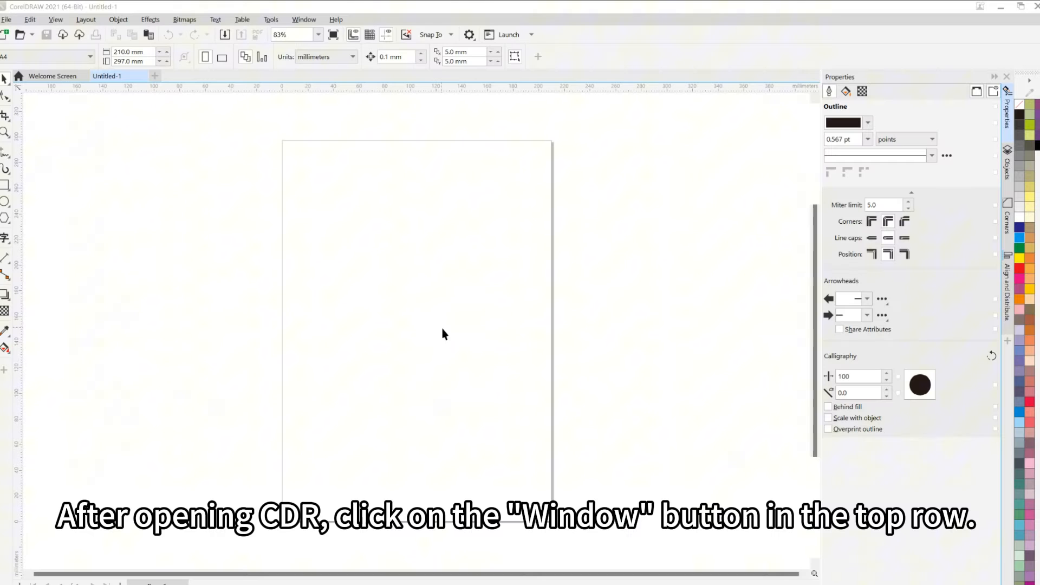
# Step: Open the CDR3D docker from the Window menu's CDR3D entry
pyautogui.click(304, 18)
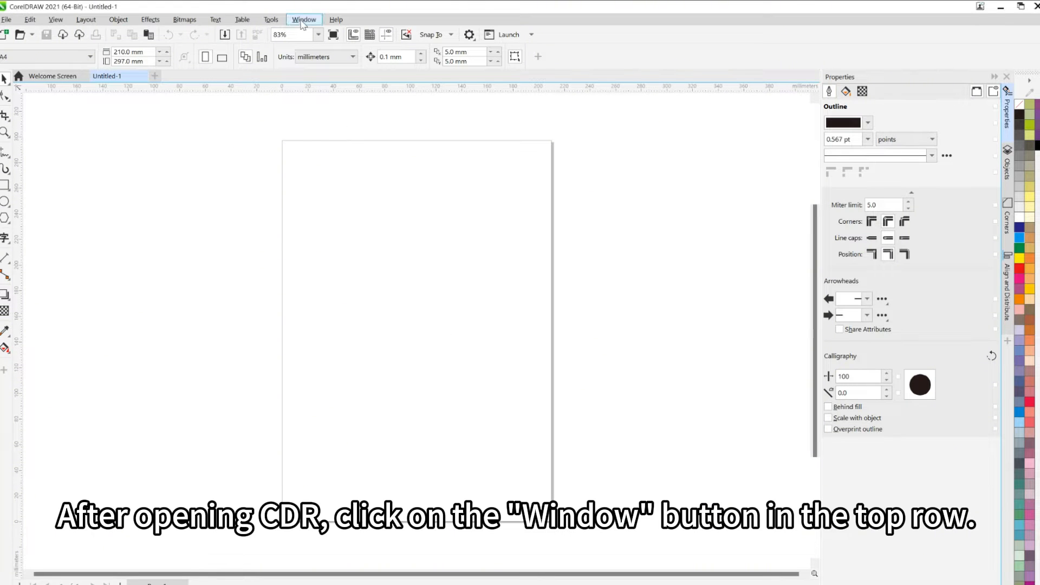
pyautogui.click(303, 19)
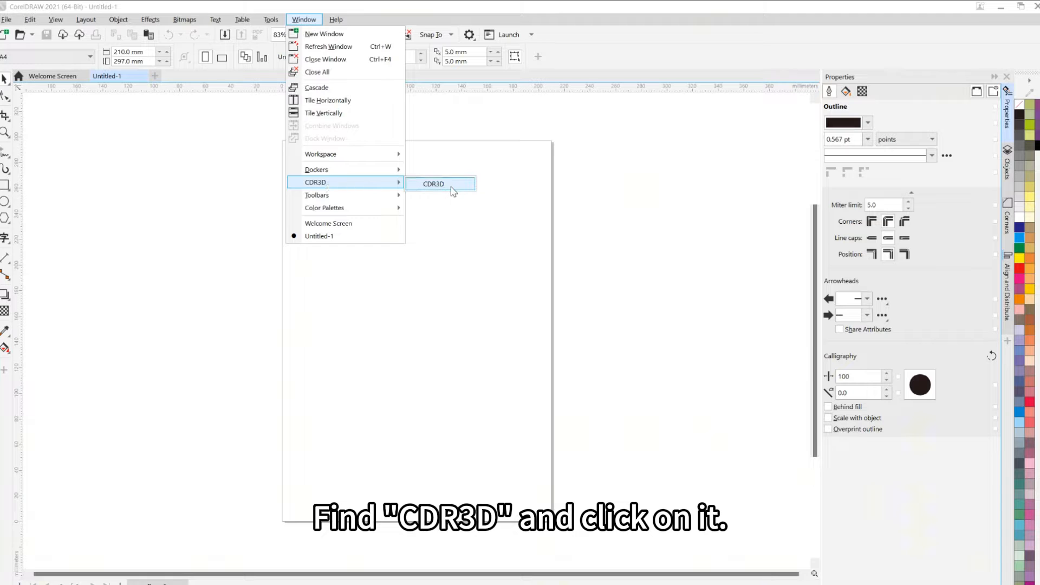
pyautogui.click(440, 184)
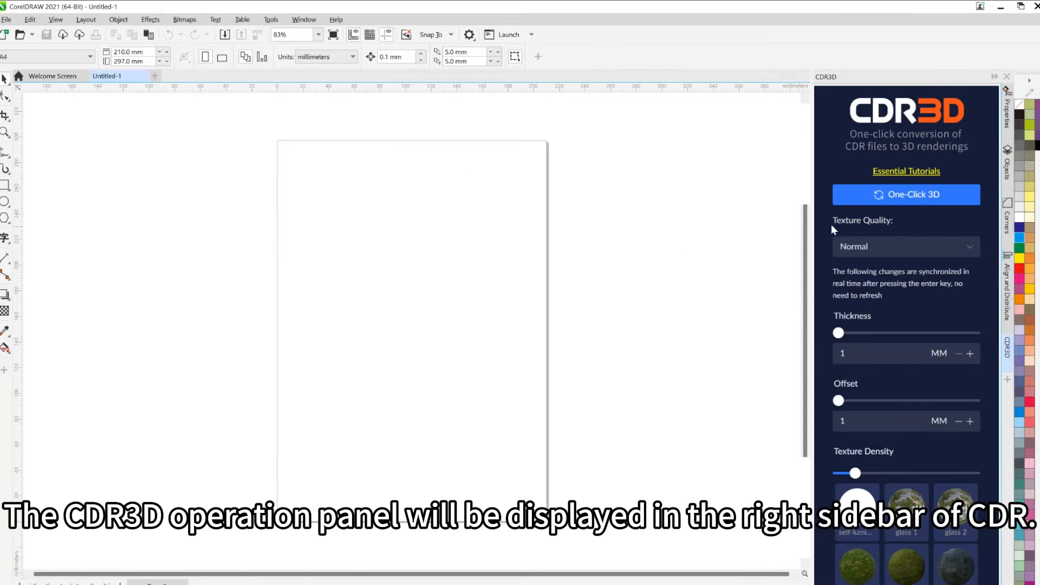
# Step: Scroll the page down over the overlapping rectangles
pyautogui.scroll(-3)
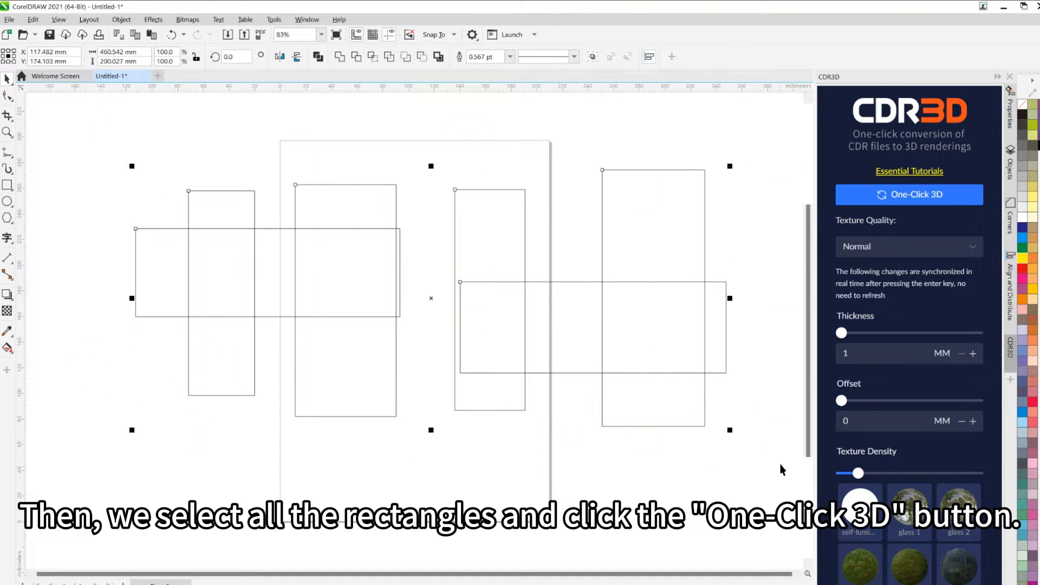
# Step: Render the rectangles as 10 mm blocks, move the preview aside, then orbit and pan it
pyautogui.click(909, 195)
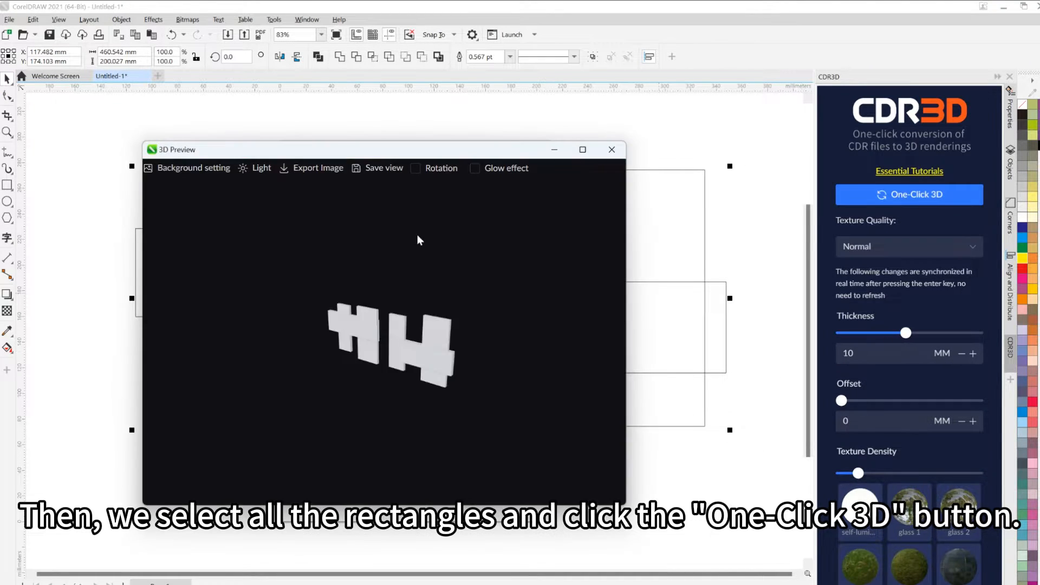
pyautogui.moveTo(175, 149); pyautogui.dragTo(60, 94)
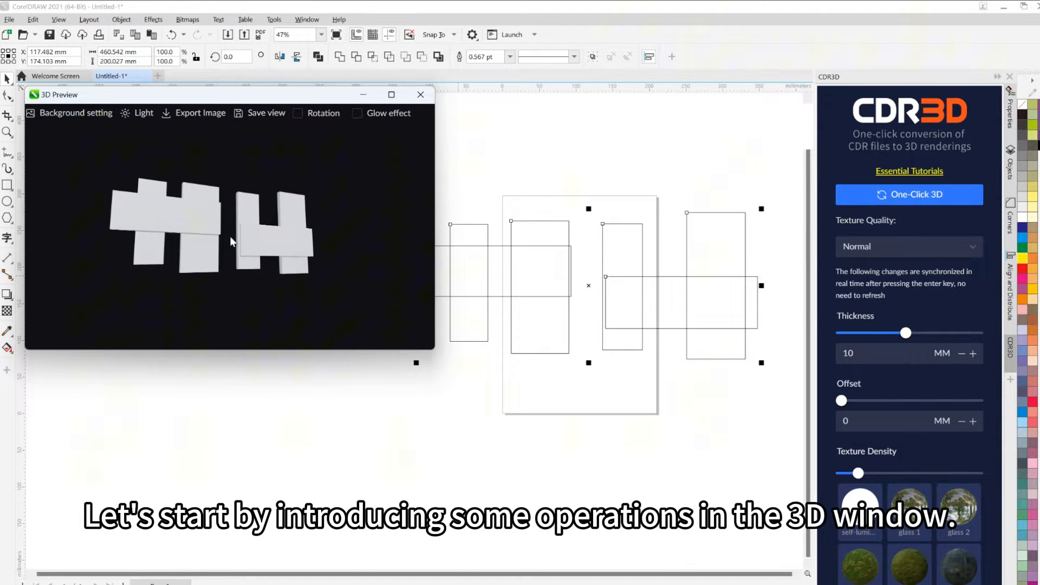
pyautogui.moveTo(232, 242); pyautogui.dragTo(269, 213)
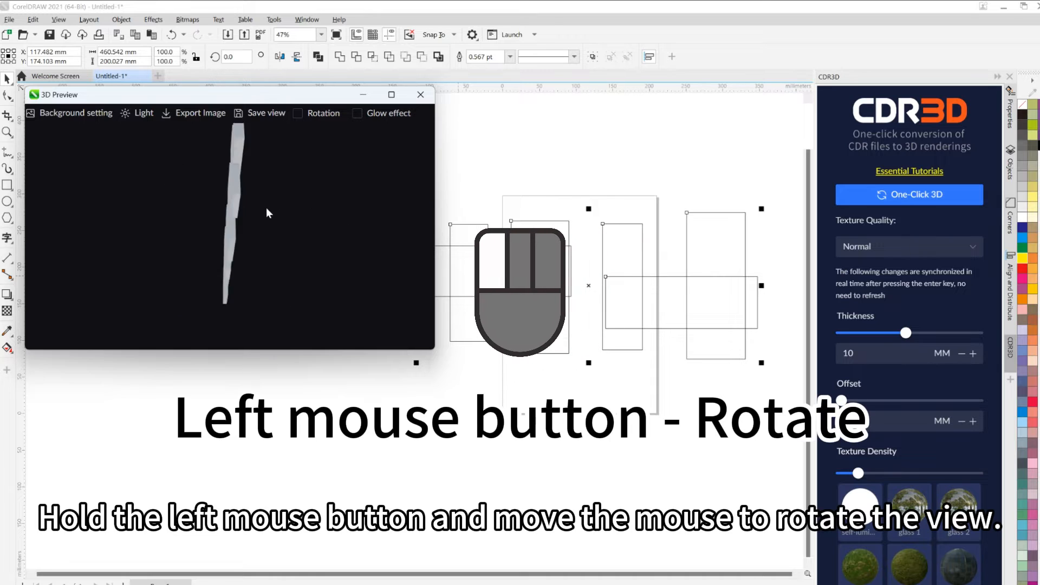
pyautogui.moveTo(265, 212); pyautogui.dragTo(195, 242)
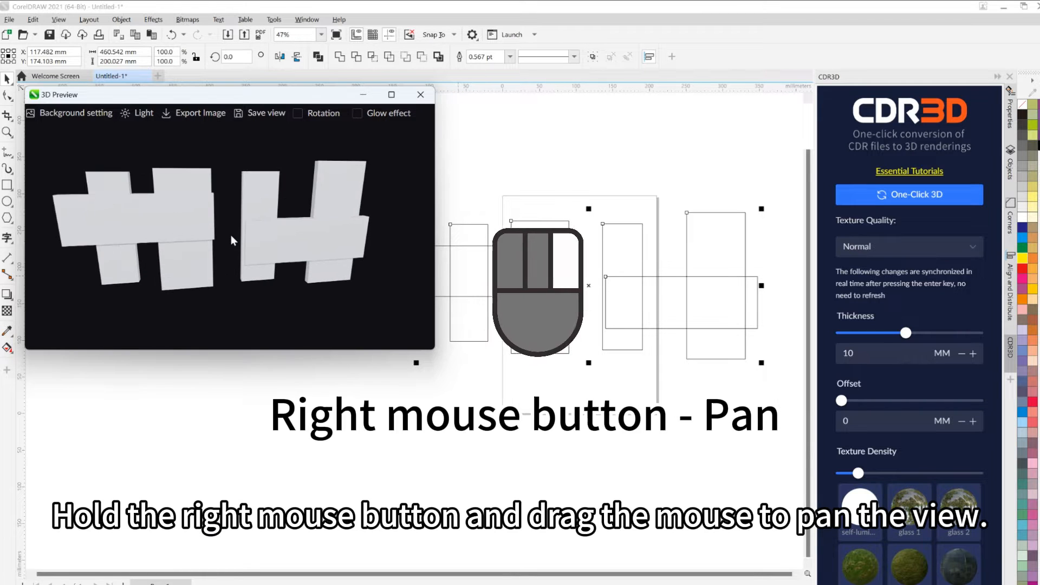
pyautogui.moveTo(232, 240); pyautogui.dragTo(391, 245)
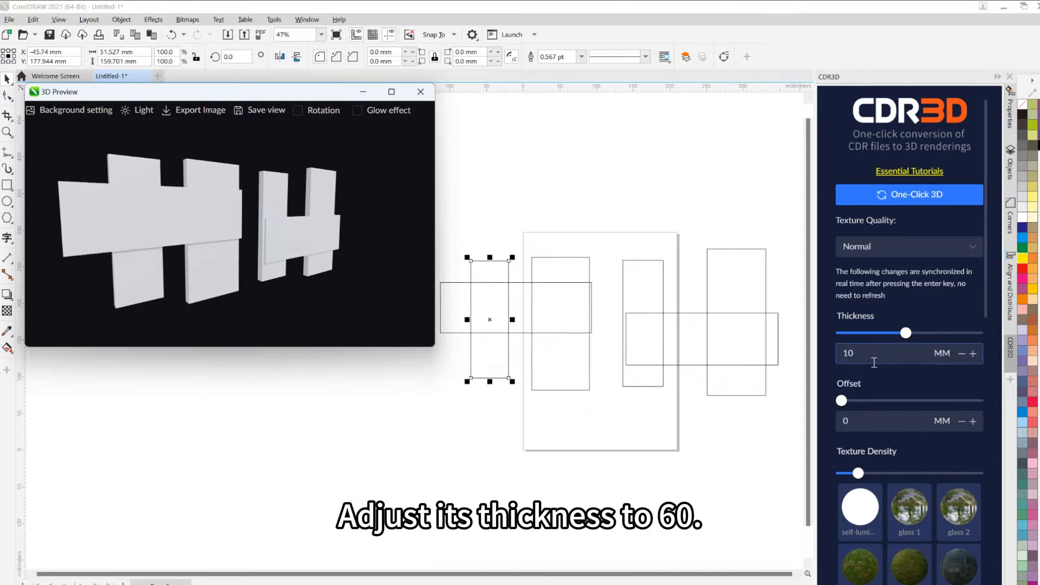
# Step: Set the leftmost tall rectangle's CDR3D thickness to 60 mm
pyautogui.write('60')
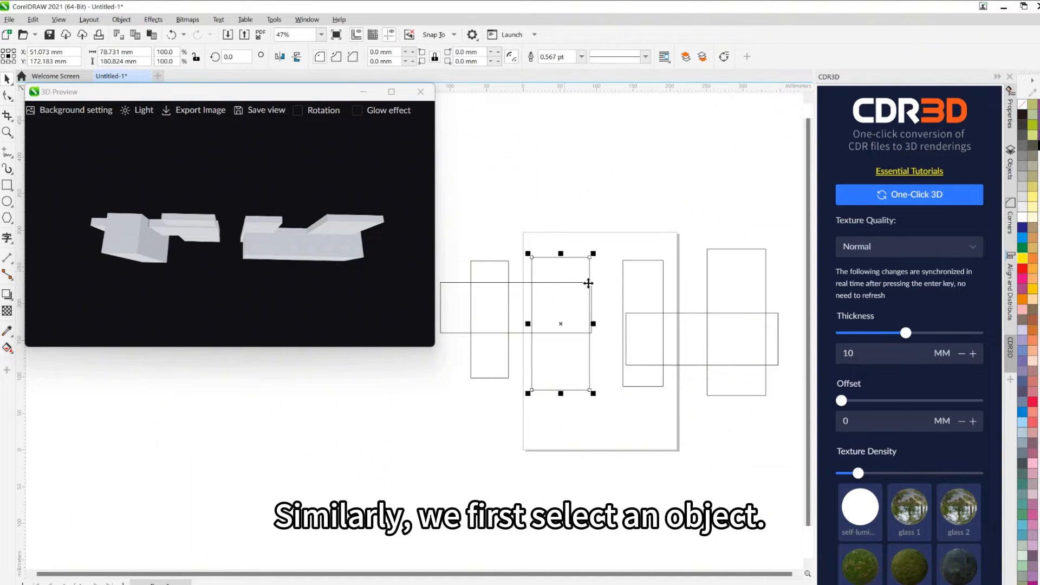
# Step: Give the red frame rectangle a 50 mm CDR3D offset
pyautogui.click(874, 421)
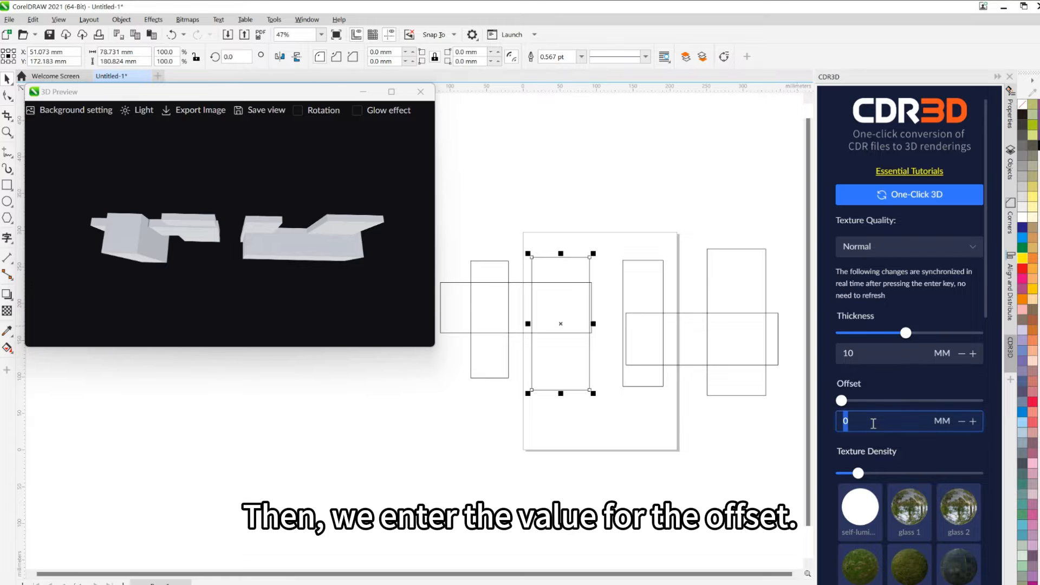
pyautogui.write('50')
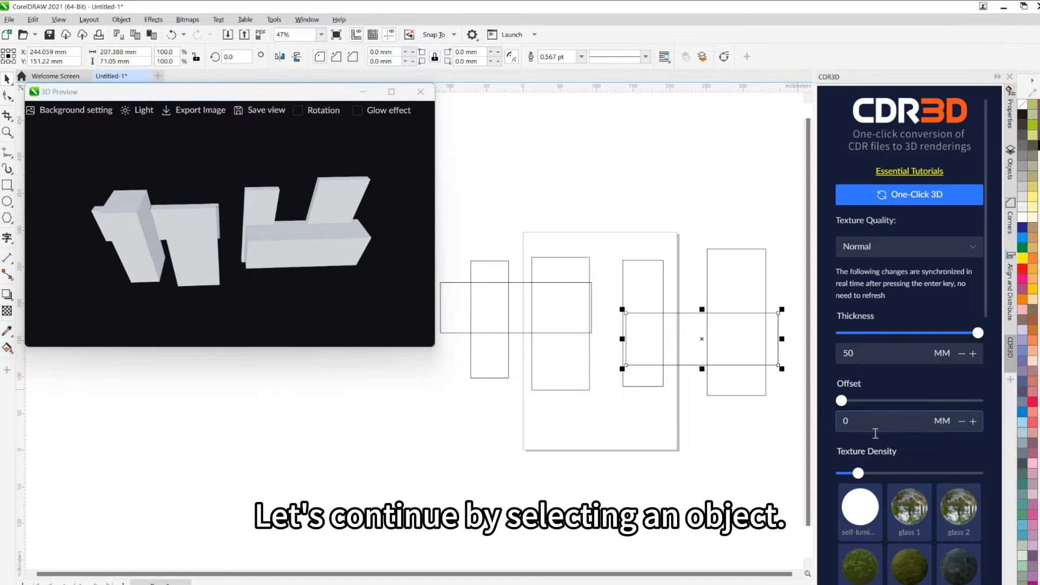
pyautogui.write('-6')
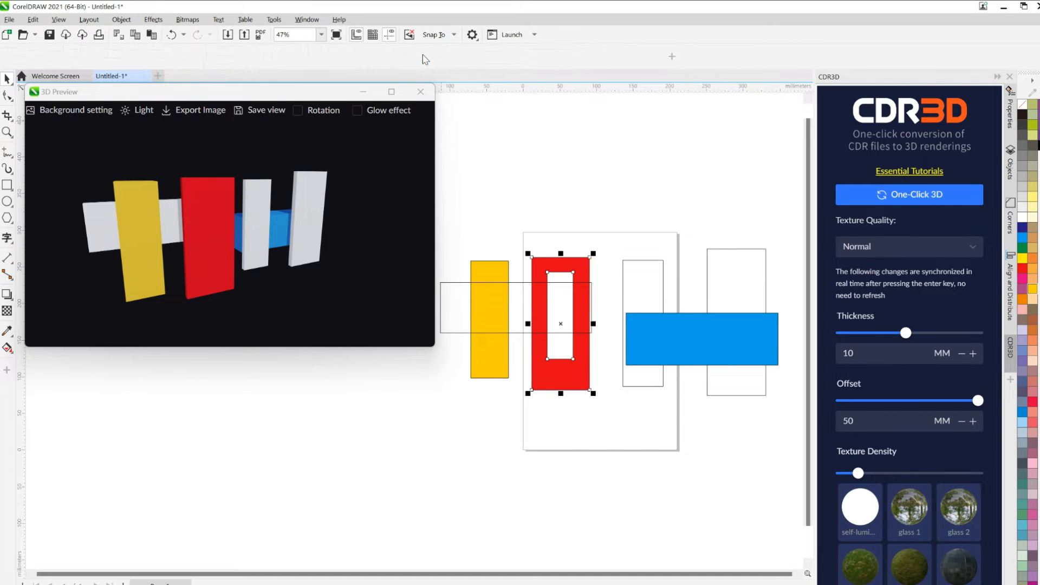
# Step: Deselect the shapes and draw a hexagon above the right rectangles
pyautogui.click(909, 194)
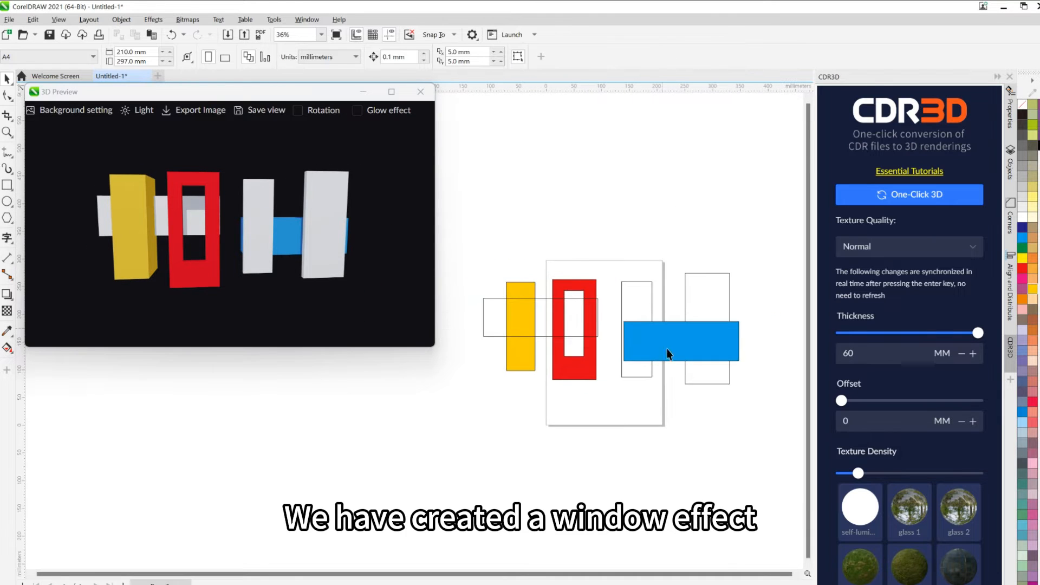
pyautogui.moveTo(680, 342); pyautogui.dragTo(671, 245)
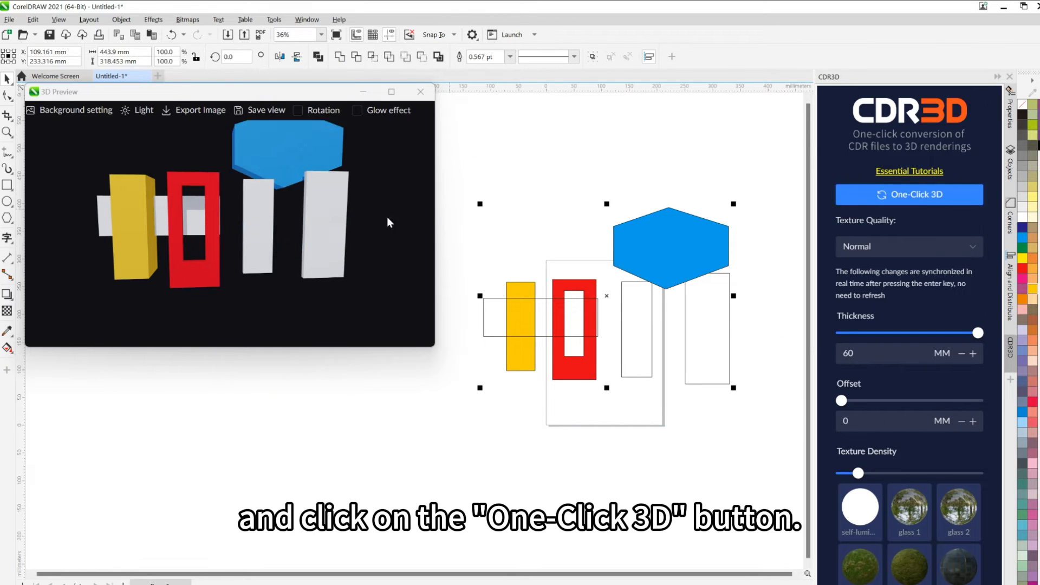
# Step: Refresh the 3D preview with the hexagon, select several shapes, and orbit to an angled view
pyautogui.click(909, 194)
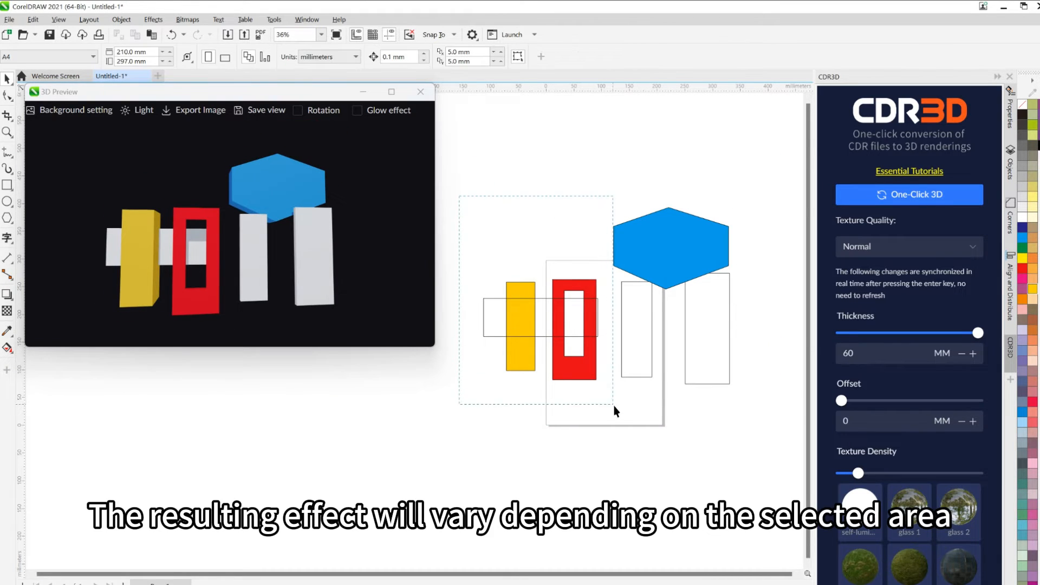
pyautogui.click(909, 195)
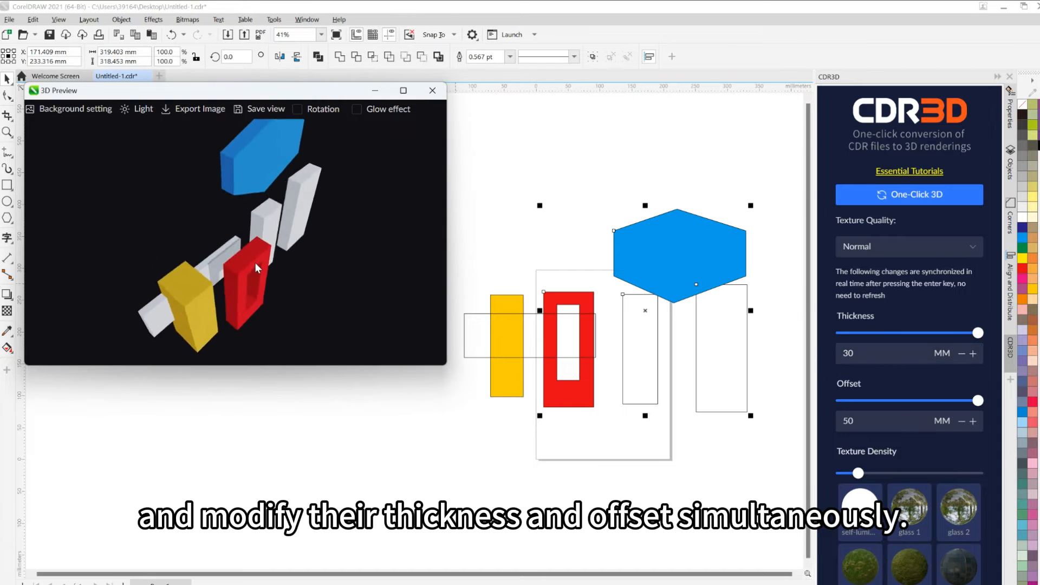
pyautogui.moveTo(975, 400); pyautogui.dragTo(856, 400)
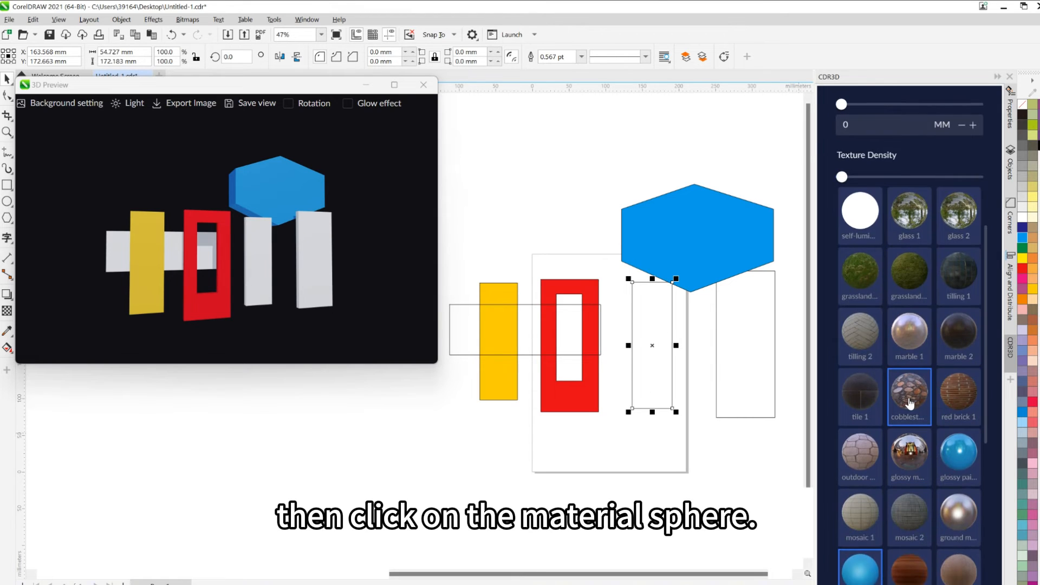
# Step: Try cobblestone and red brick on the narrow rectangle's block, ending with grey stone tiles
pyautogui.click(909, 393)
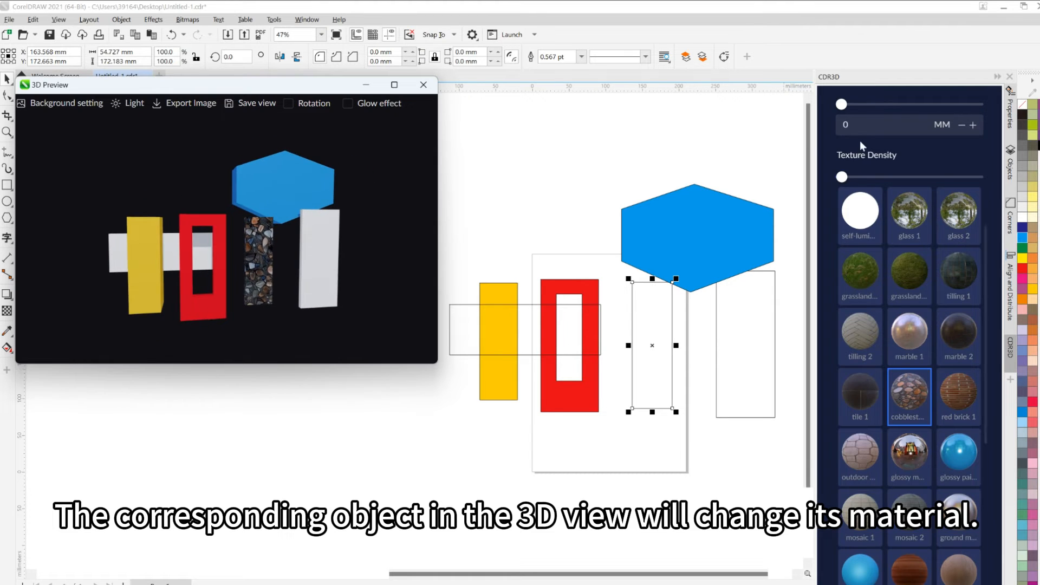
pyautogui.moveTo(841, 176); pyautogui.dragTo(884, 176)
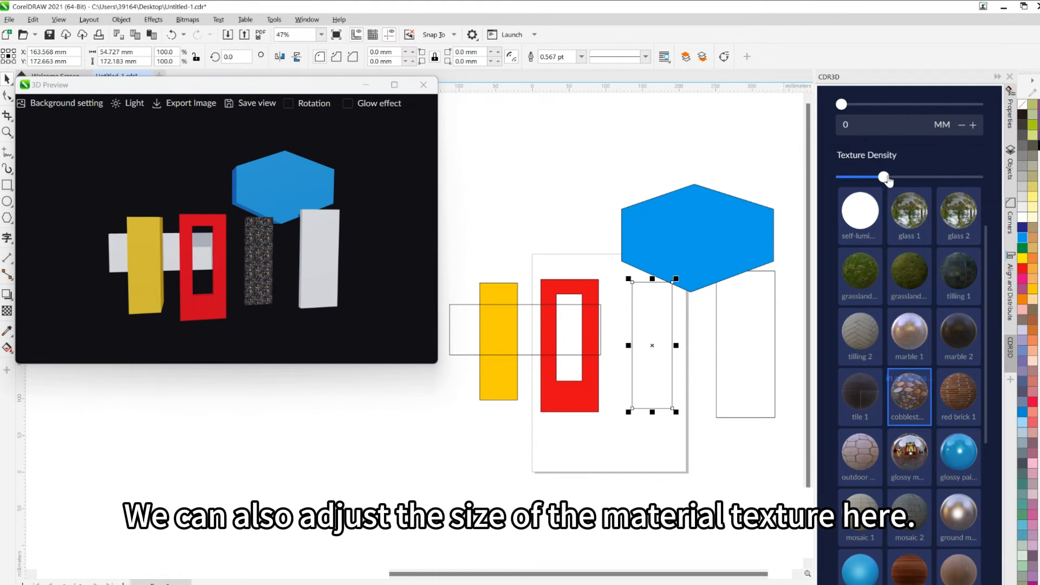
pyautogui.moveTo(883, 177); pyautogui.dragTo(843, 177)
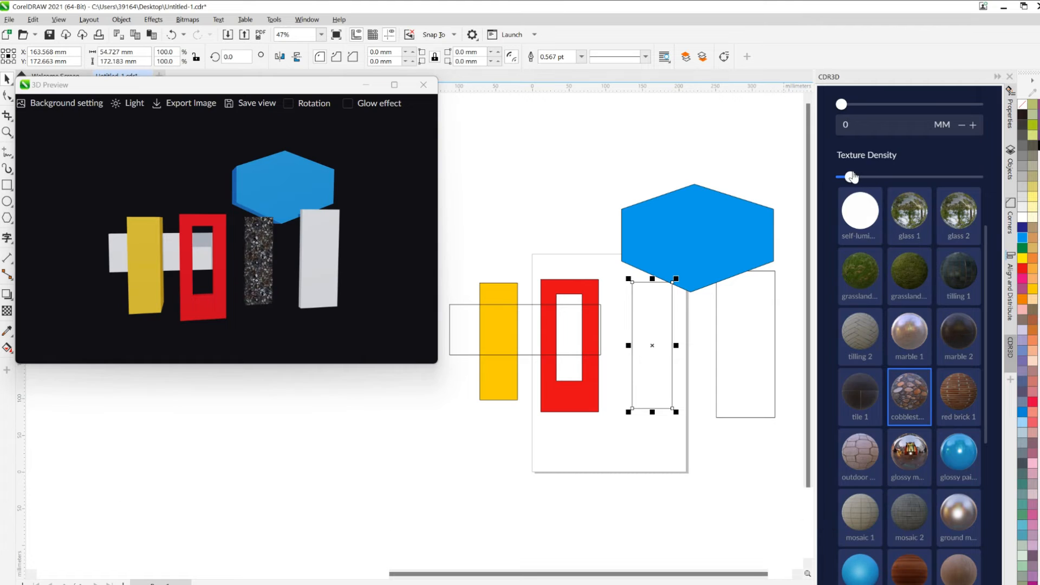
pyautogui.click(958, 396)
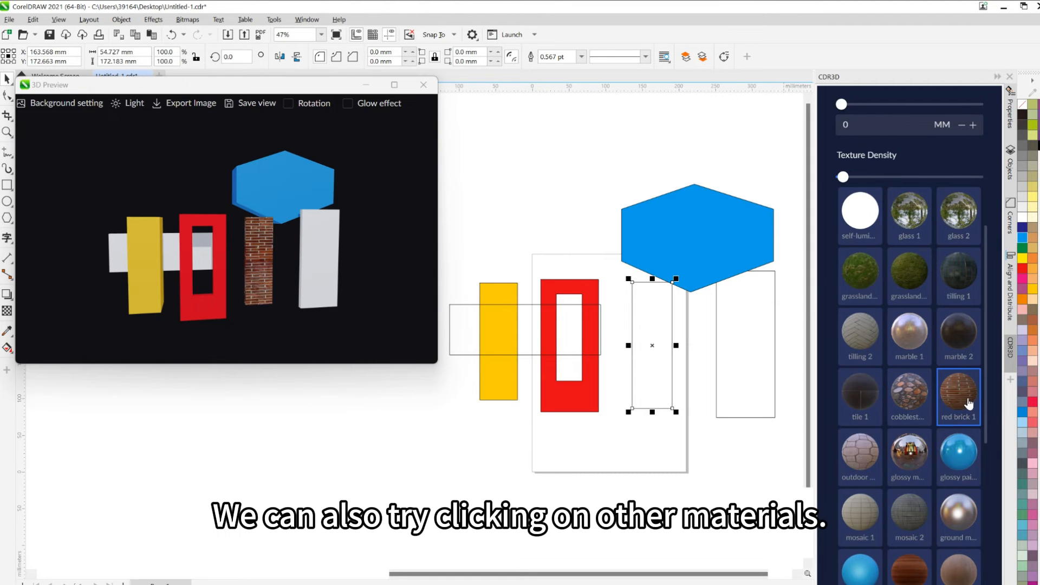
pyautogui.click(860, 456)
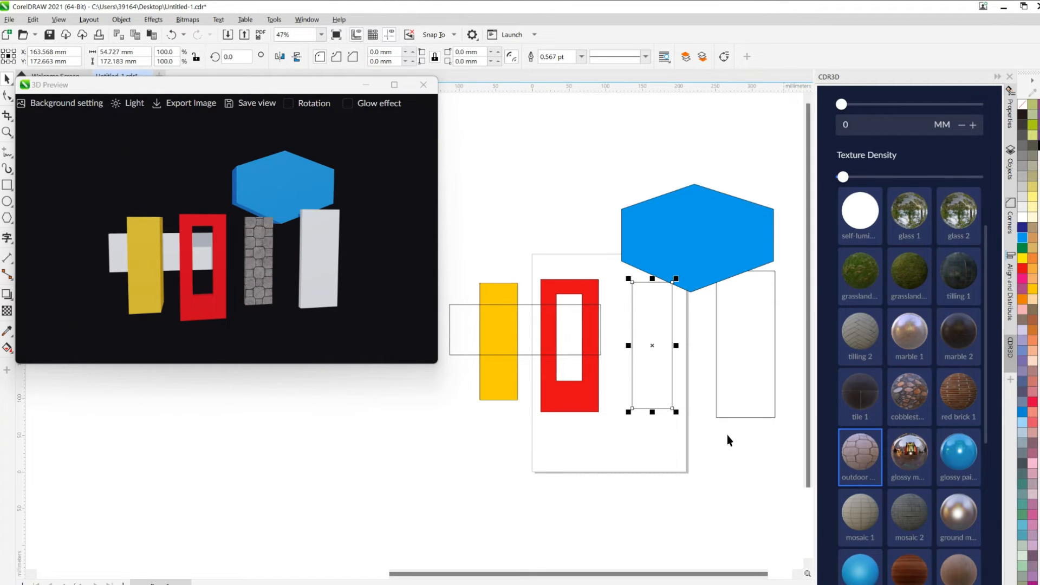
# Step: Select the blue hexagon and apply the cobblestone material to its block
pyautogui.click(697, 232)
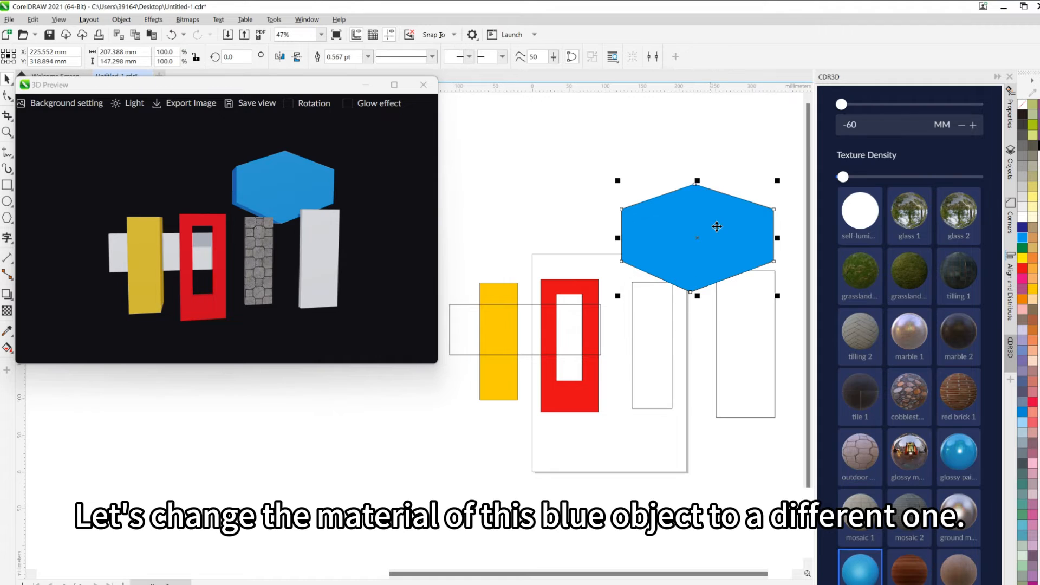
pyautogui.click(909, 393)
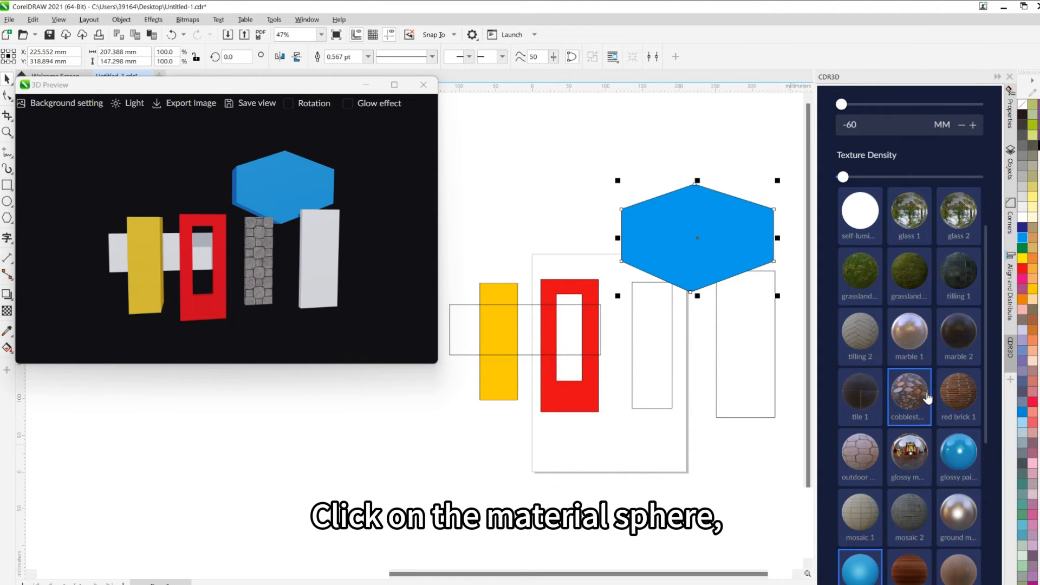
pyautogui.click(860, 457)
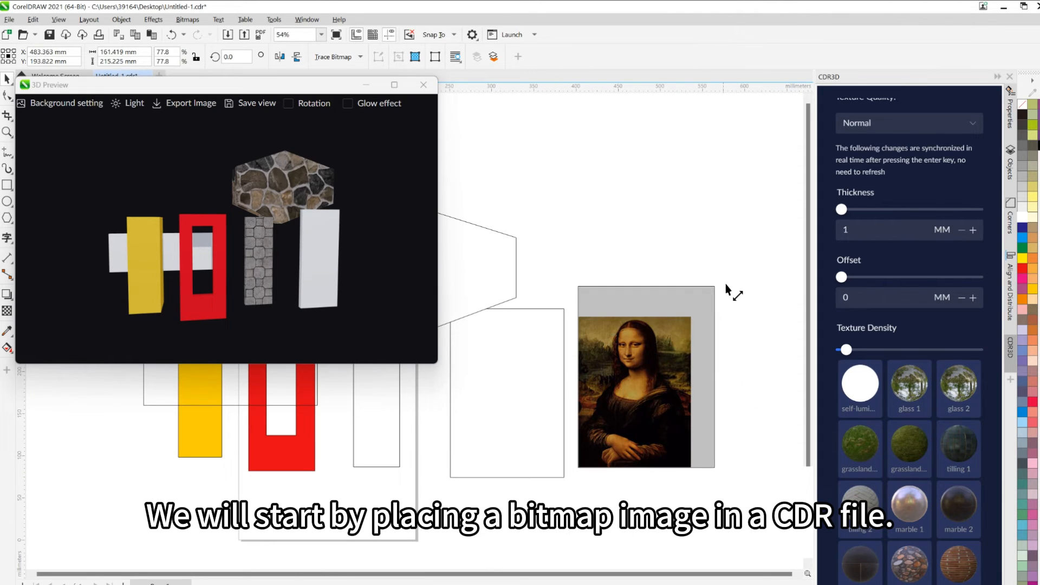
# Step: Enlarge the Mona Lisa image and PowerClip it inside the tall rectangle
pyautogui.moveTo(645, 377); pyautogui.dragTo(704, 358)
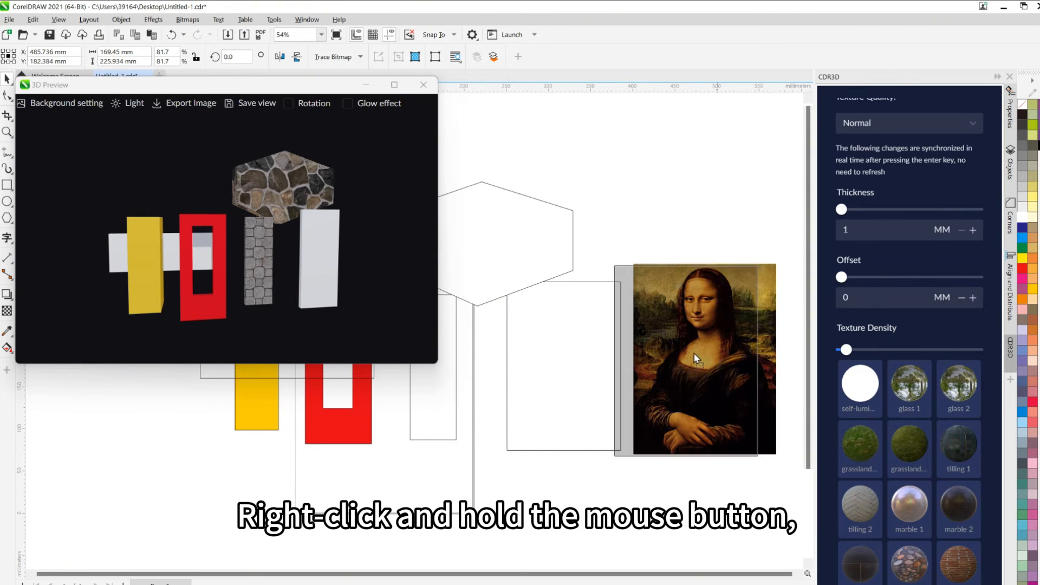
pyautogui.moveTo(703, 358); pyautogui.dragTo(587, 365)
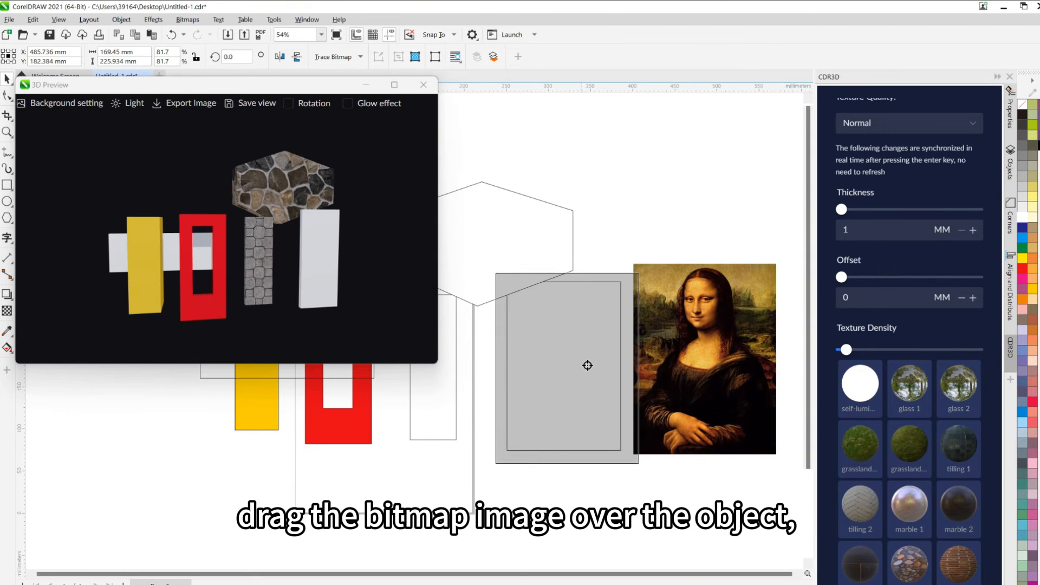
pyautogui.moveTo(587, 366); pyautogui.dragTo(604, 380)
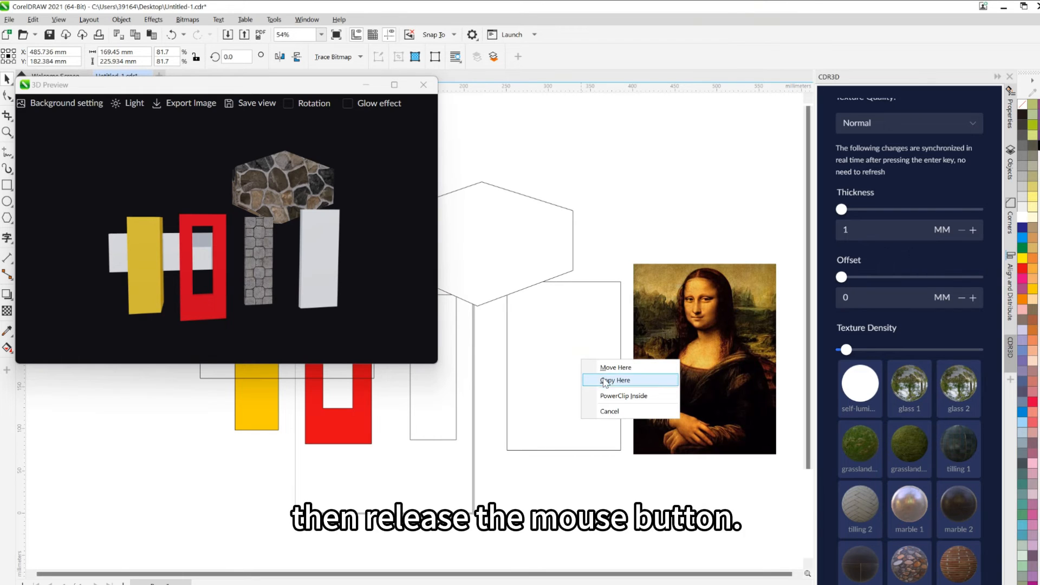
pyautogui.moveTo(650, 399)
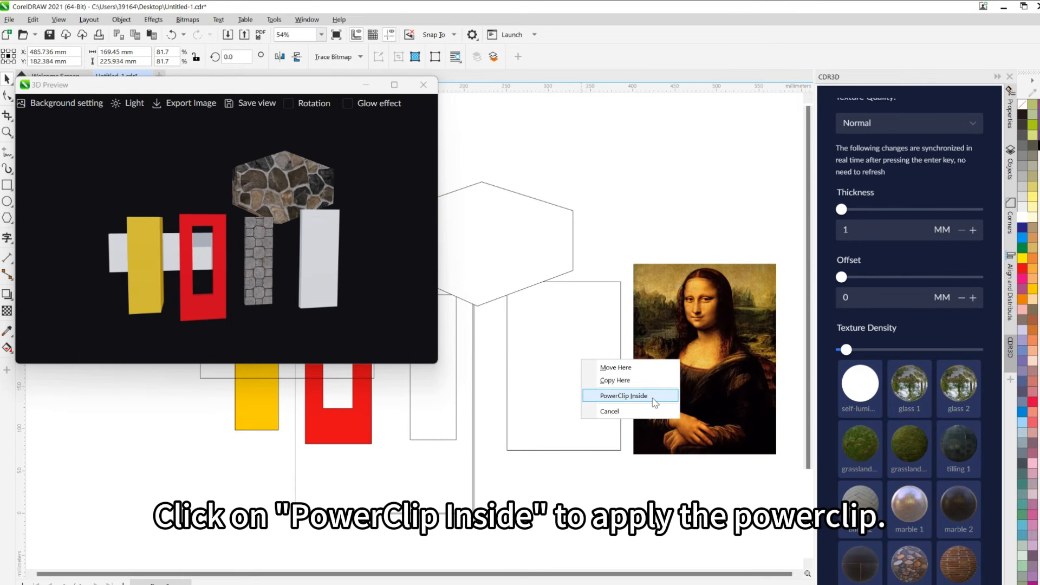
pyautogui.click(623, 396)
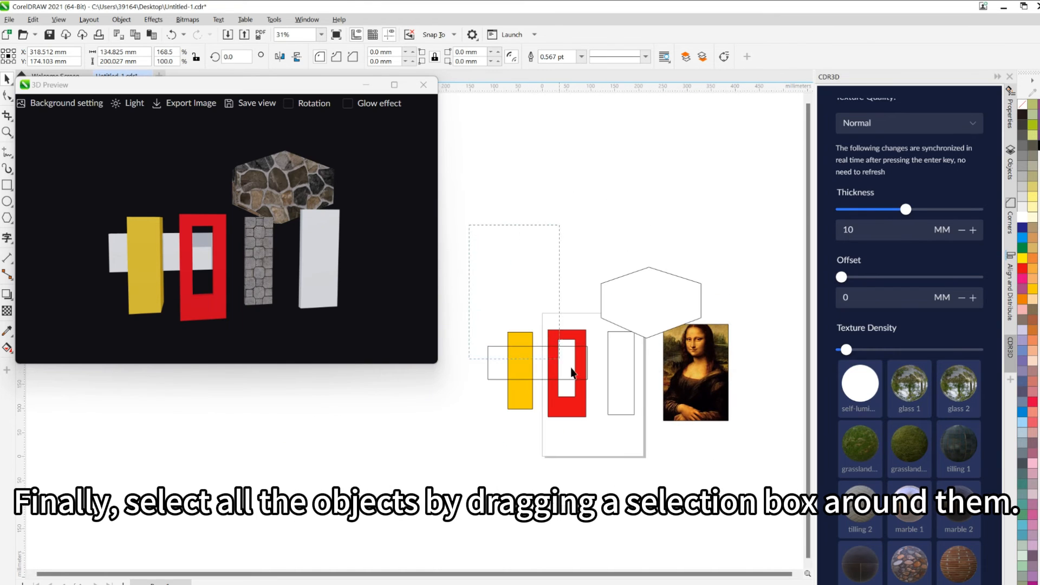
# Step: Select all shapes and rebuild the 3D preview so the fourth block shows the Mona Lisa
pyautogui.moveTo(471, 222); pyautogui.dragTo(729, 457)
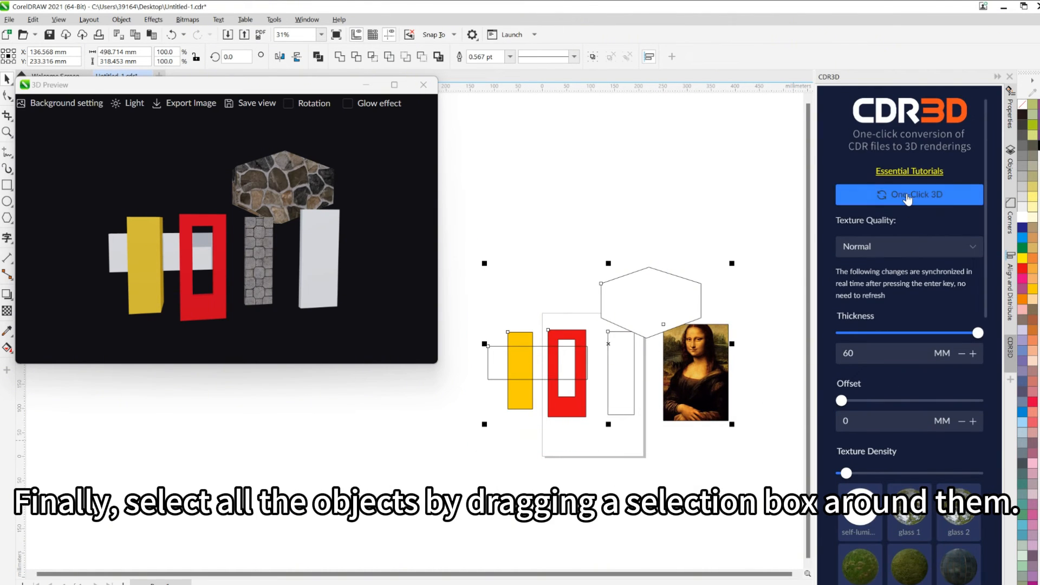
pyautogui.click(909, 195)
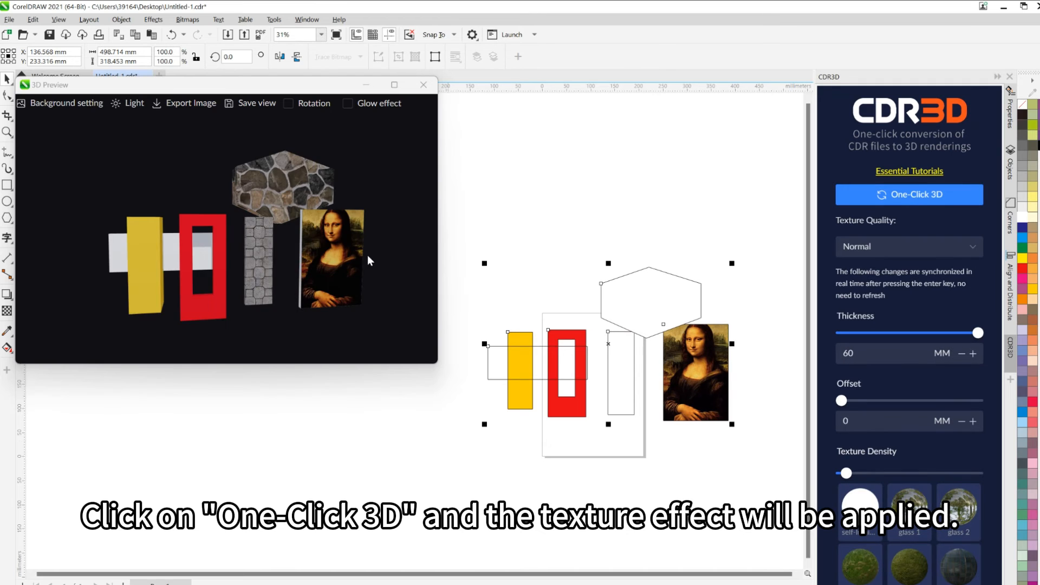
pyautogui.click(909, 194)
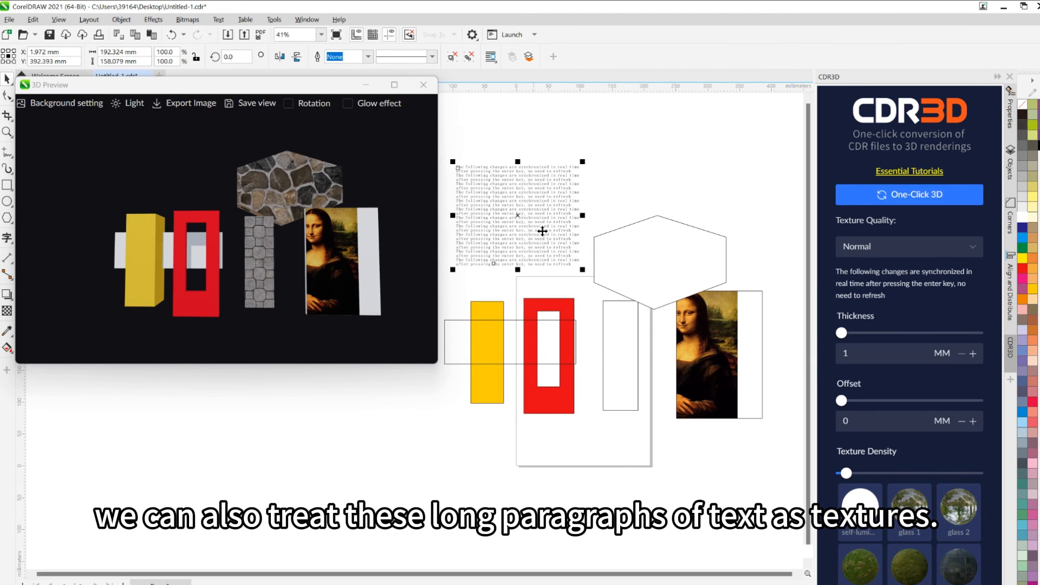
# Step: PowerClip the paragraph text inside the hexagon and reposition it within the shape
pyautogui.moveTo(519, 215); pyautogui.dragTo(648, 263)
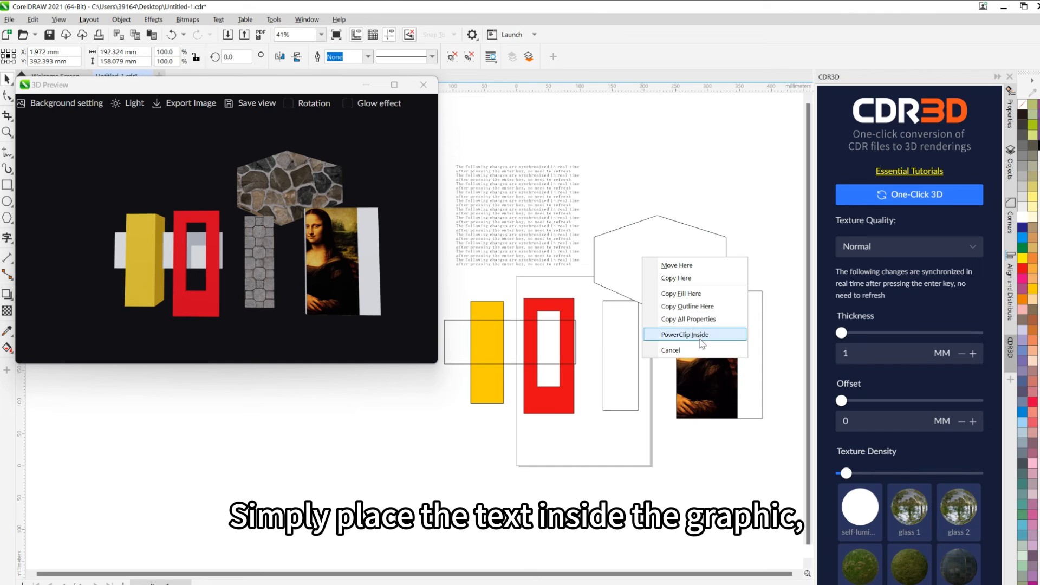
pyautogui.click(691, 334)
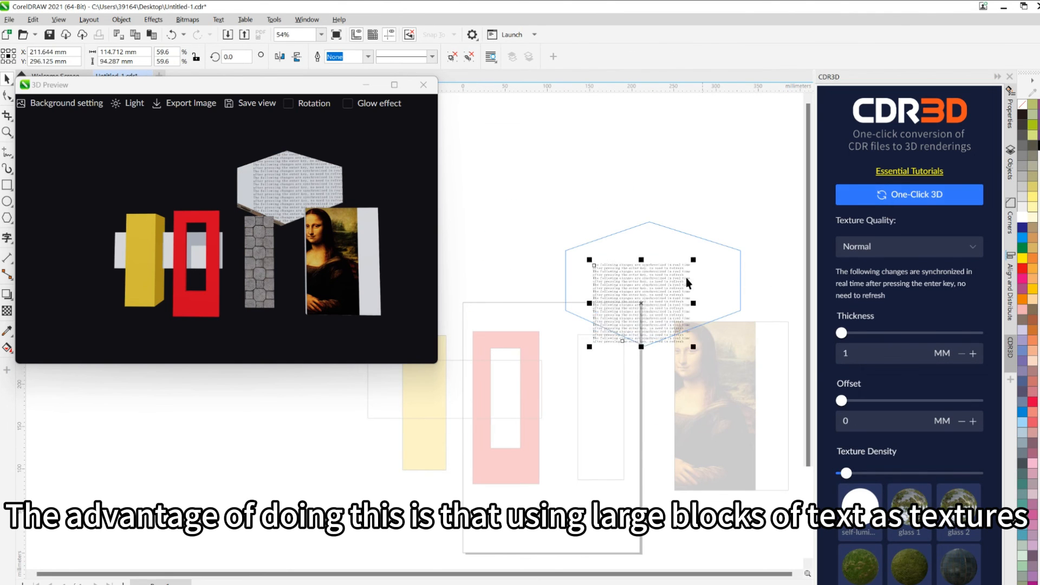
pyautogui.moveTo(841, 333); pyautogui.dragTo(978, 333)
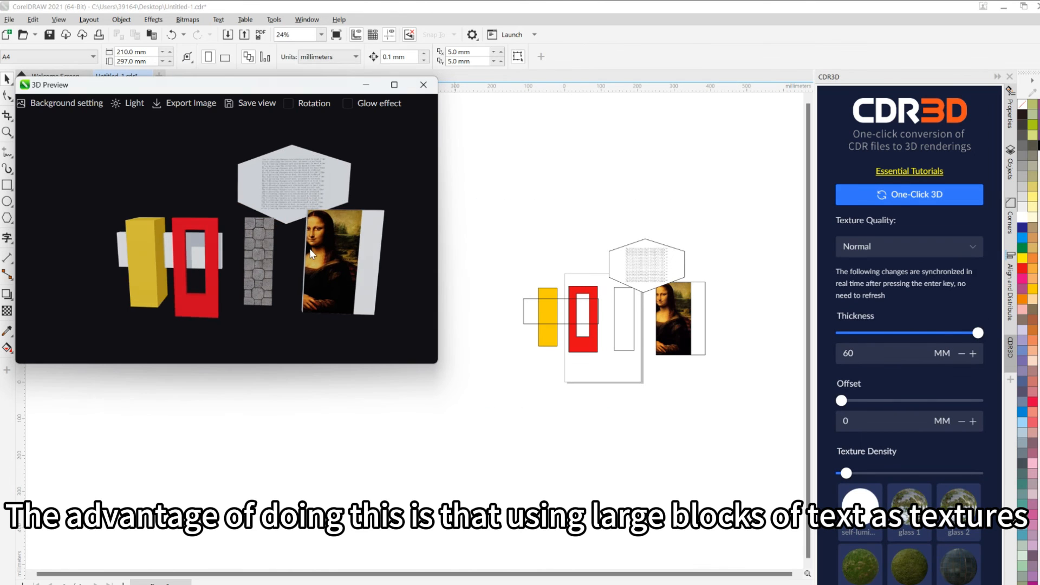